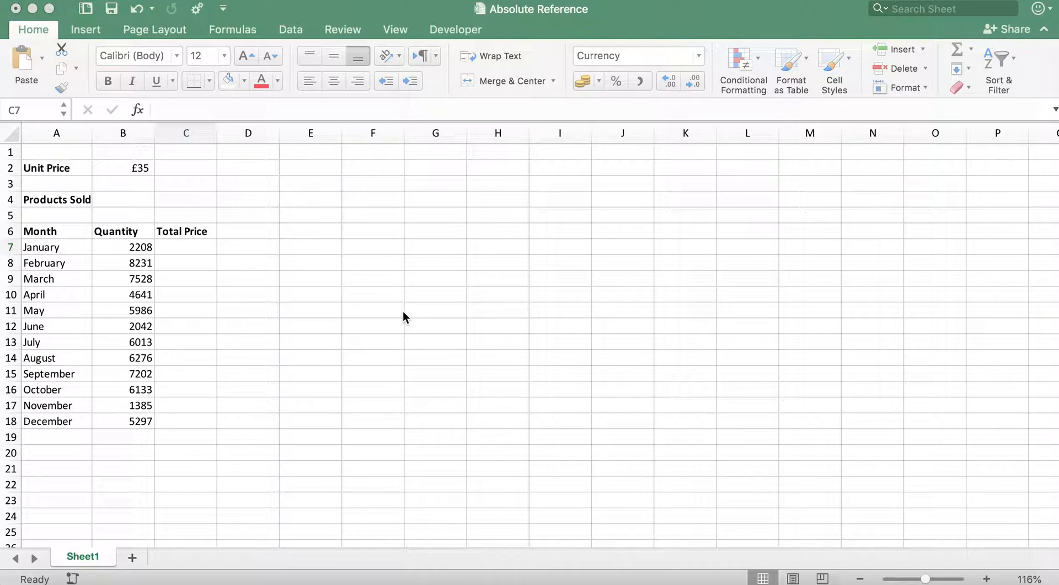
Begin January's Total Price formula in C7 as =B7*
left_click(186, 247)
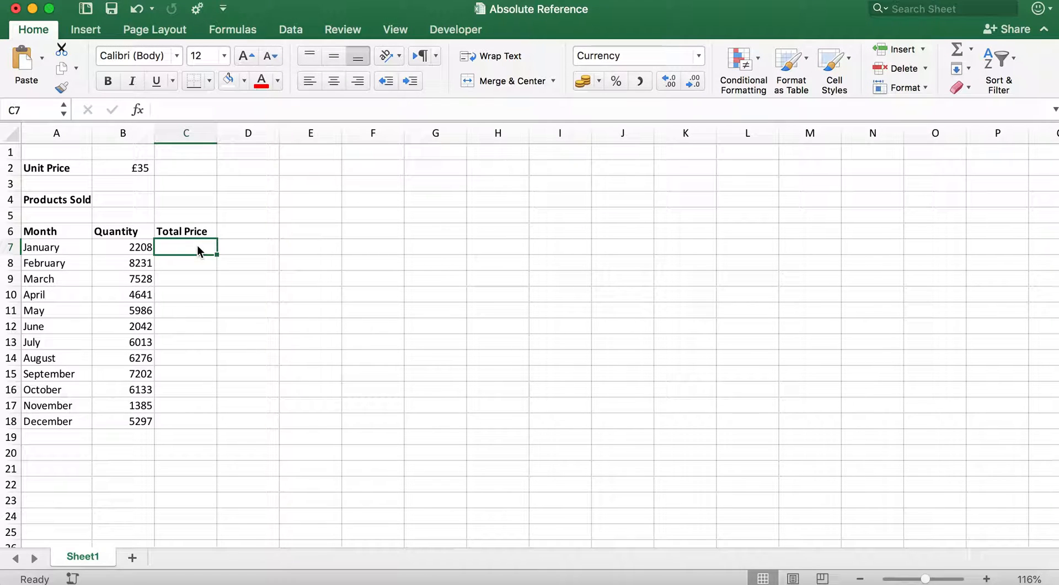
type("=")
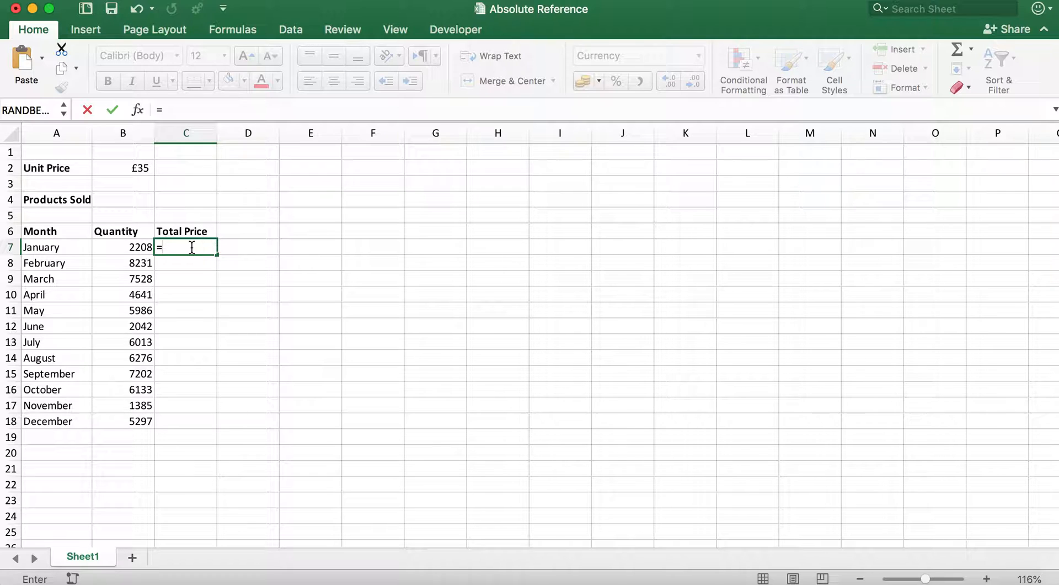
left_click(123, 247)
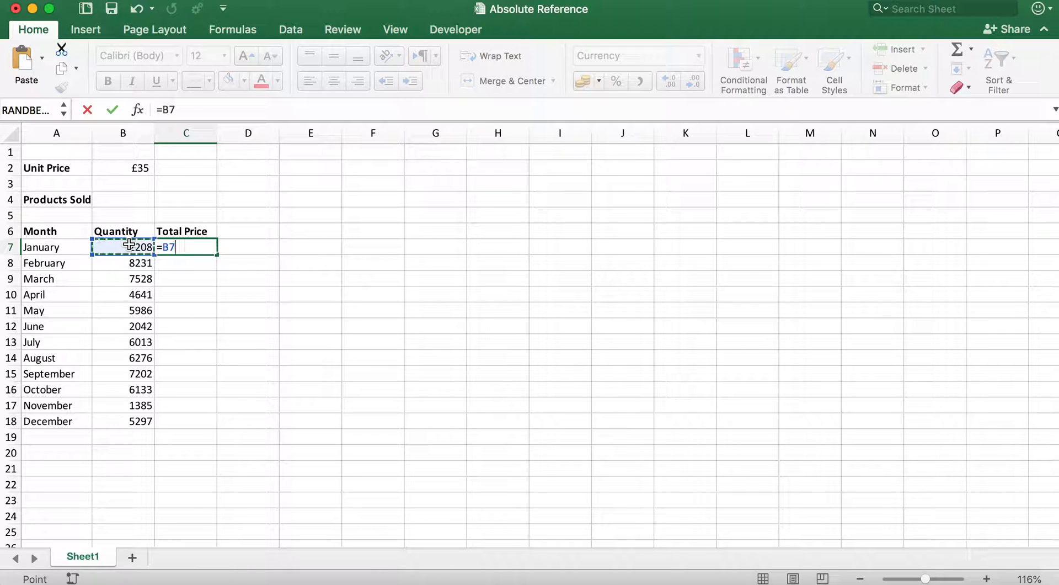
type("*")
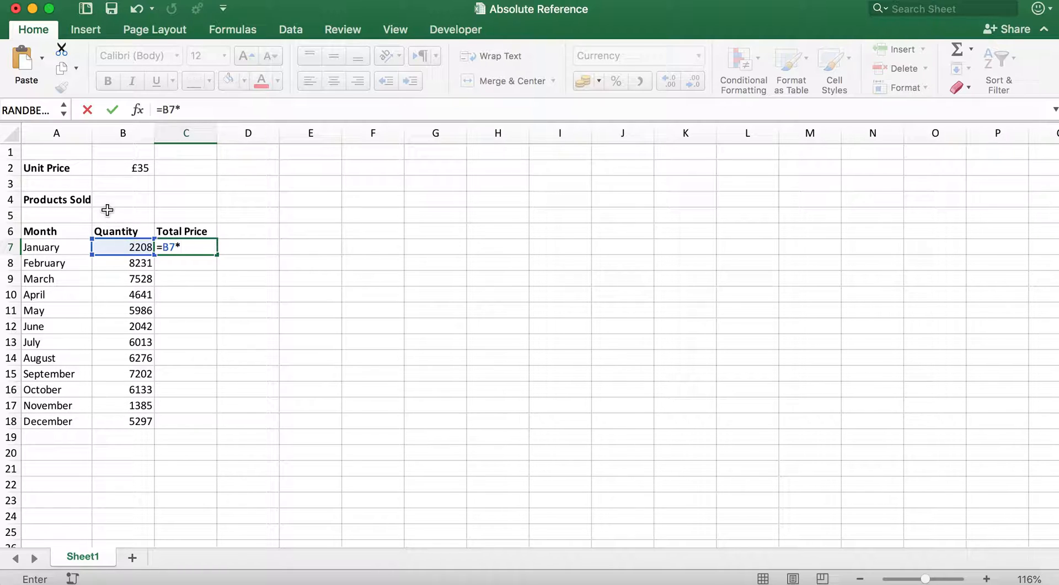
Complete C7's formula as =B7*$B$2, giving £77,280
left_click(122, 169)
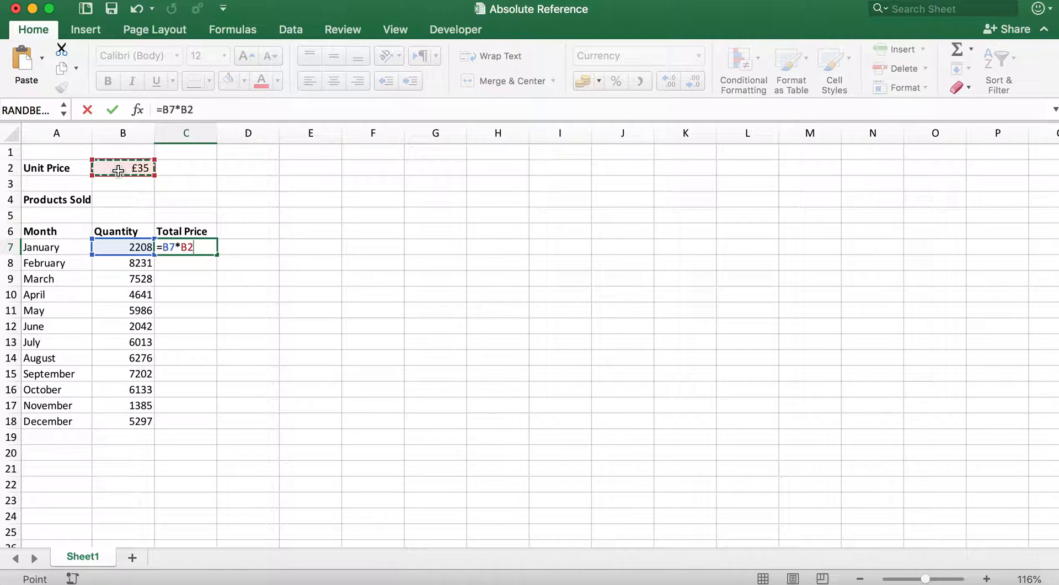
key("F4")
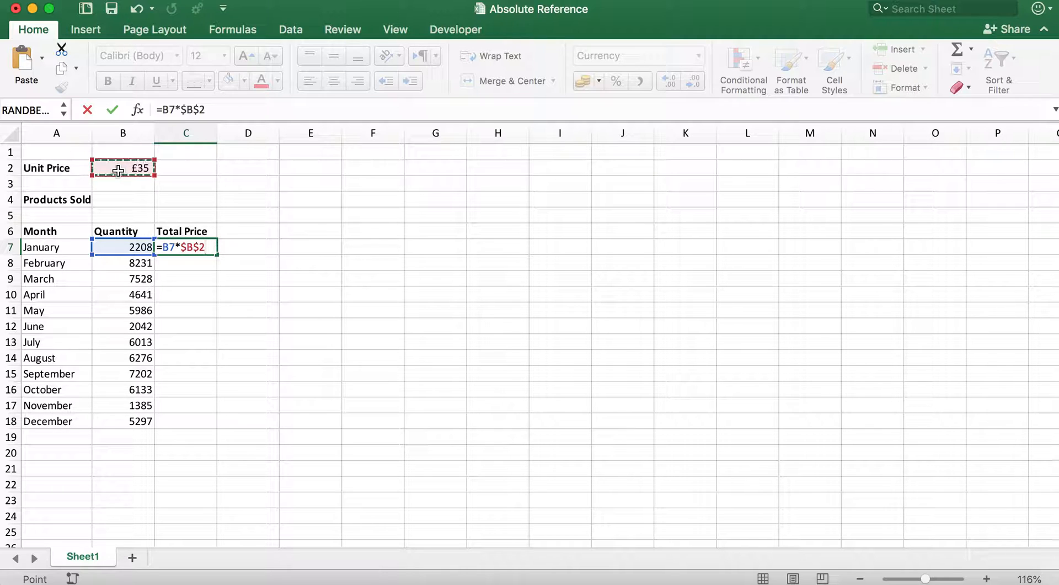
key("Enter")
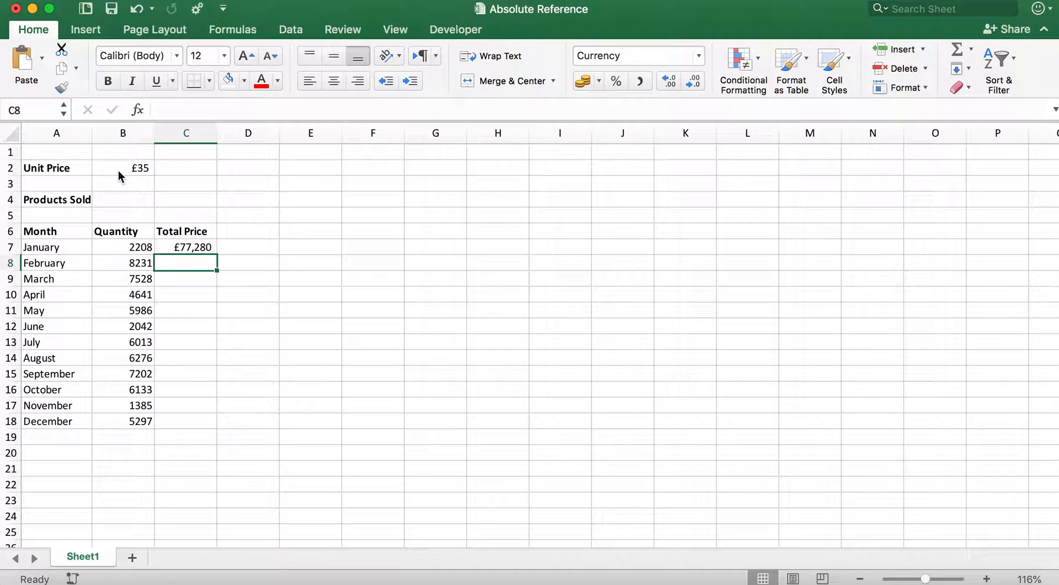
mouse_move(197, 247)
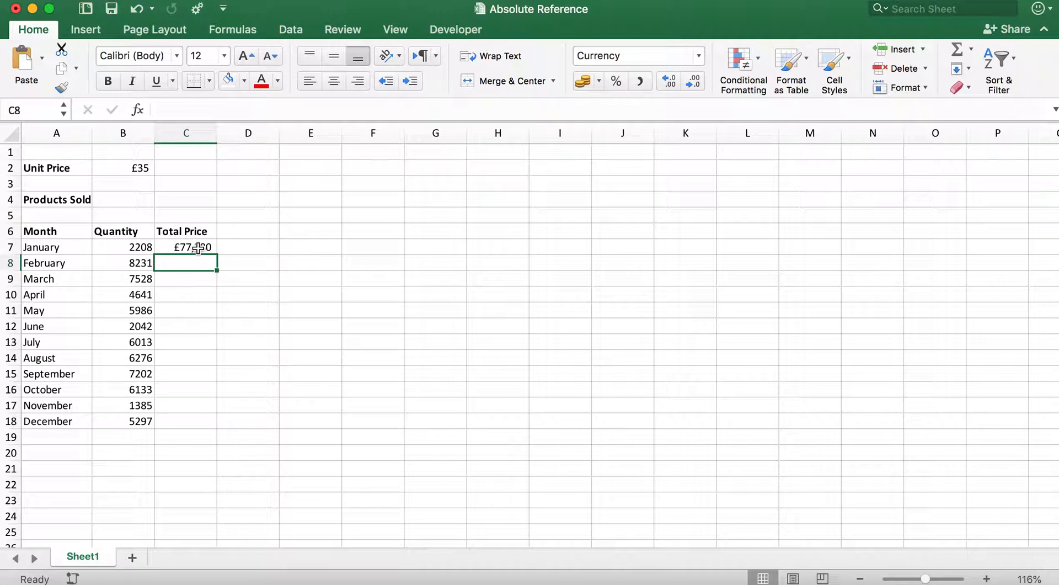
Fill C7's formula down through C18 for all twelve months
left_click_drag(186, 257, 206, 395)
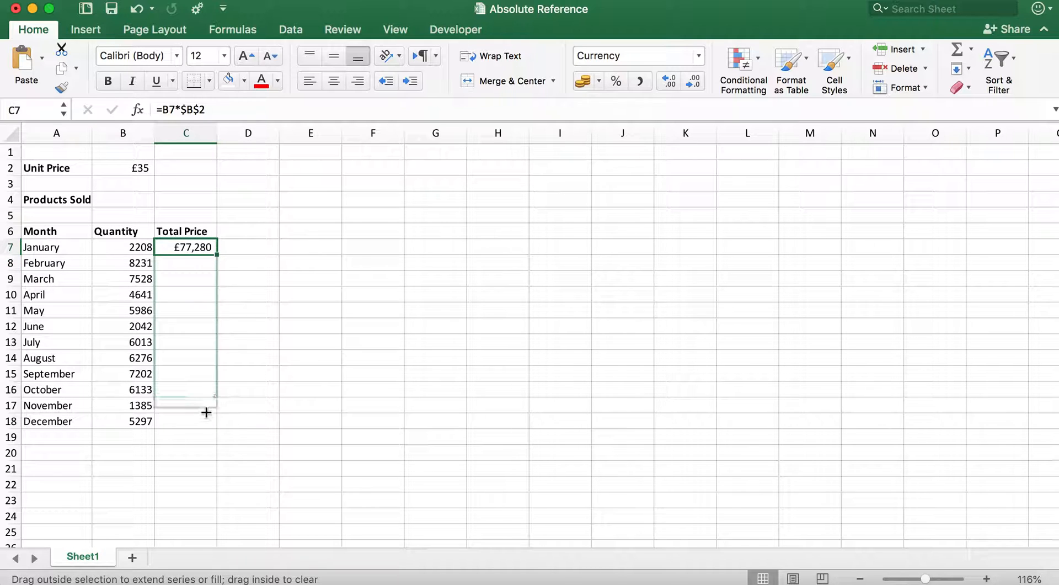